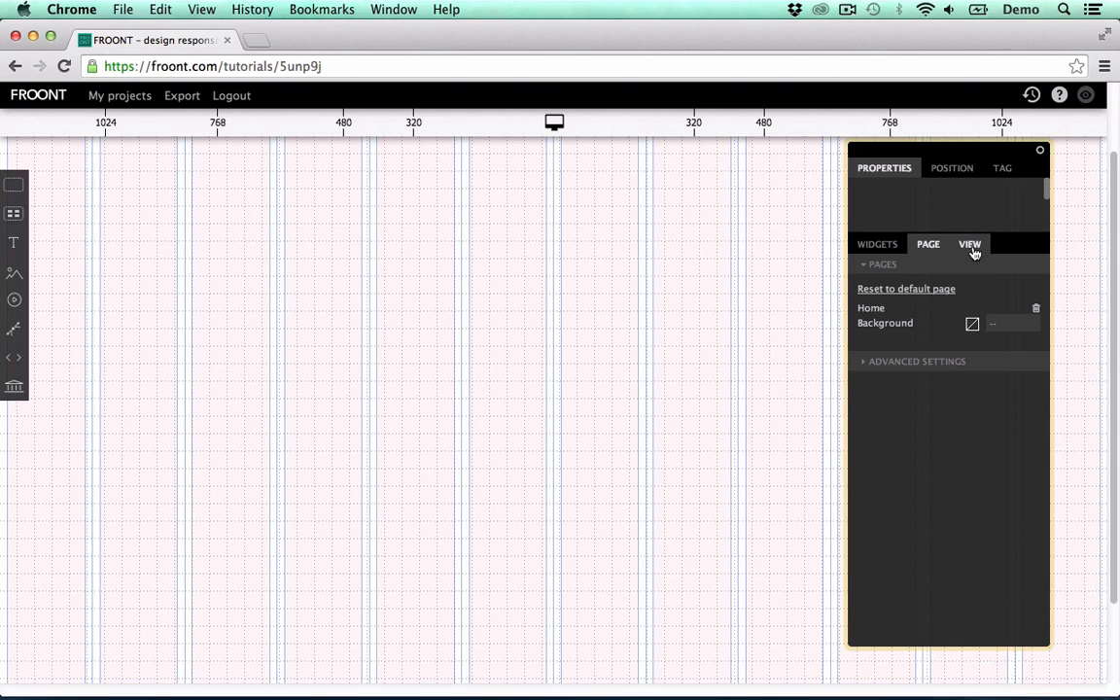
- Open the page grid settings and toggle 'Show grid' and 'Show overlay' off and on
click(970, 244)
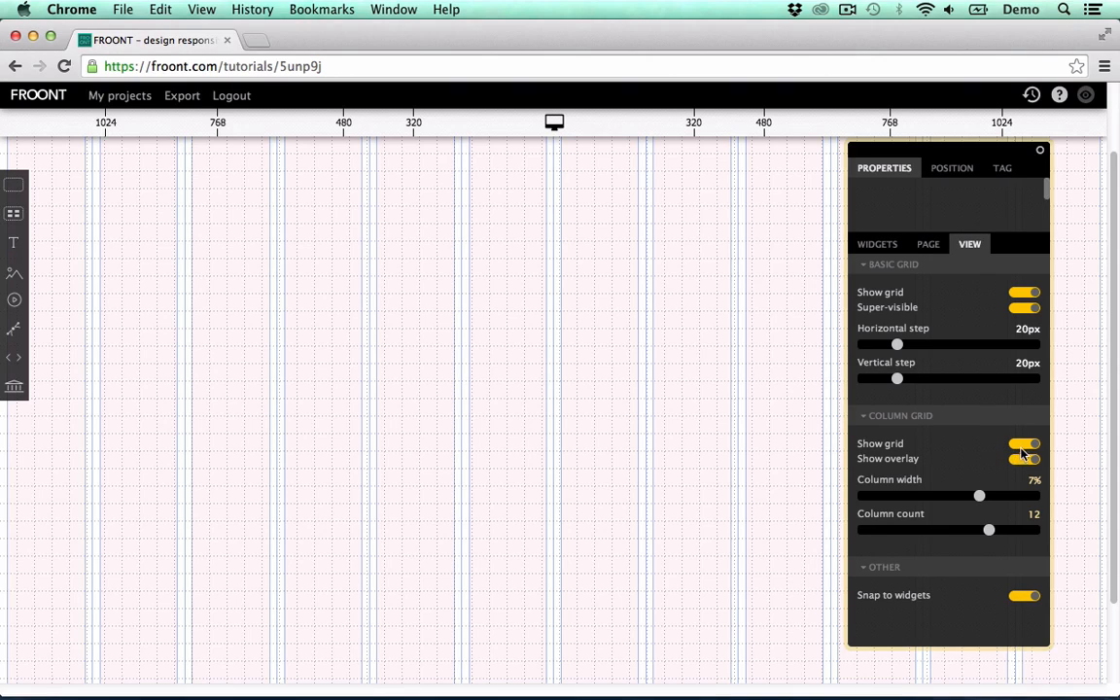
mouse_move(1019, 449)
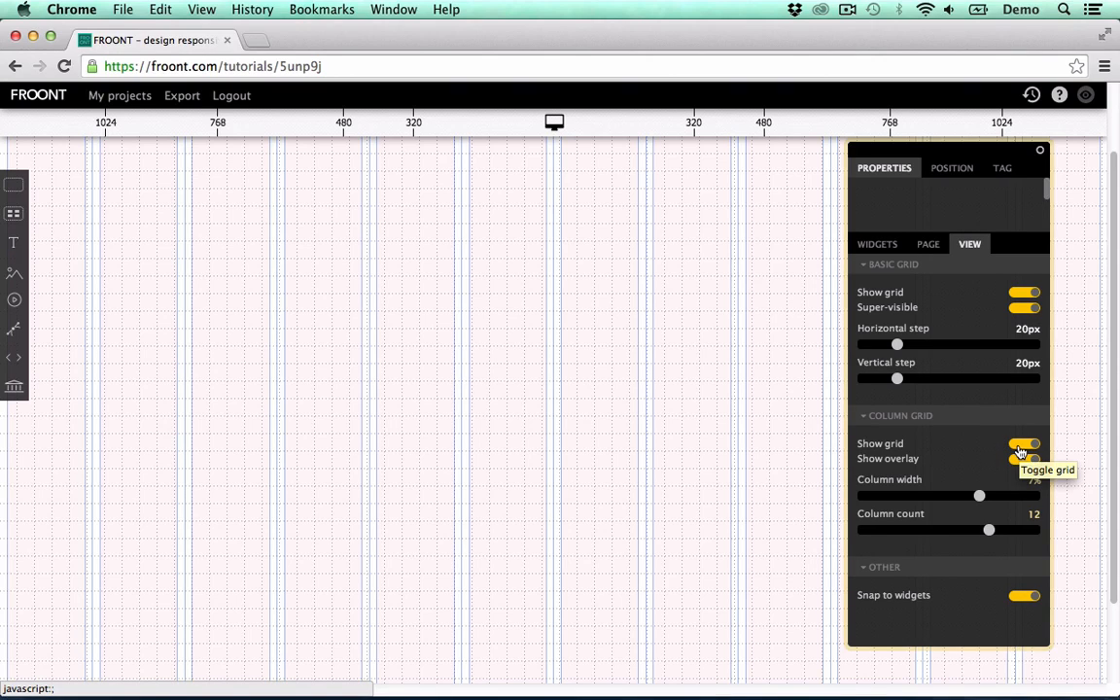
click(1024, 444)
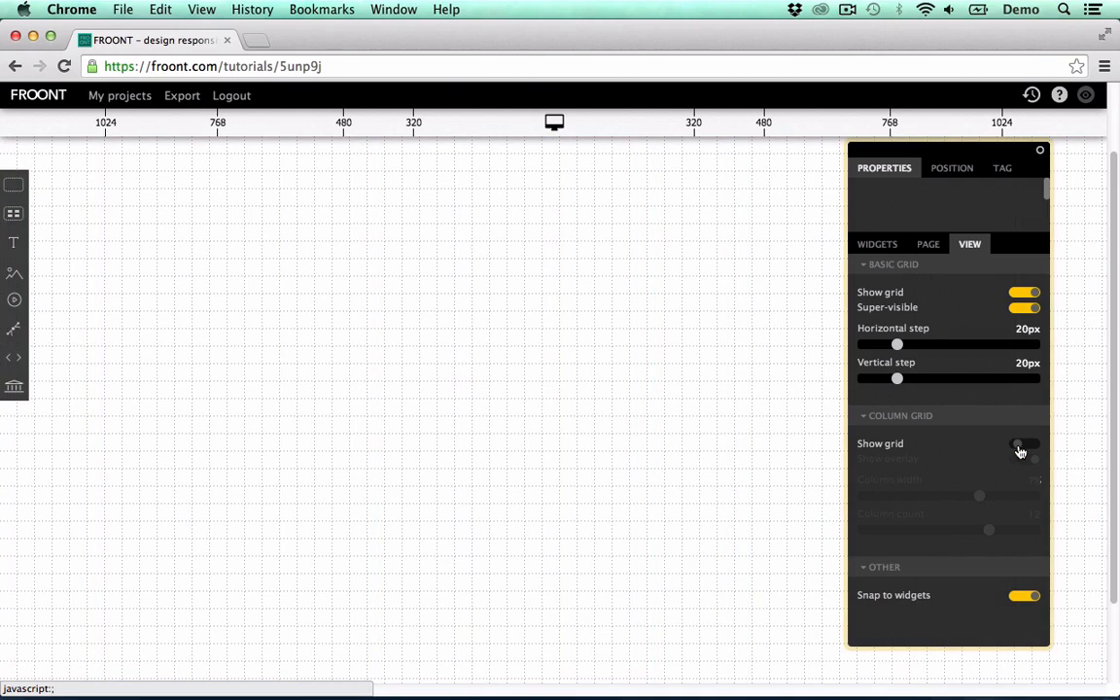
click(1021, 444)
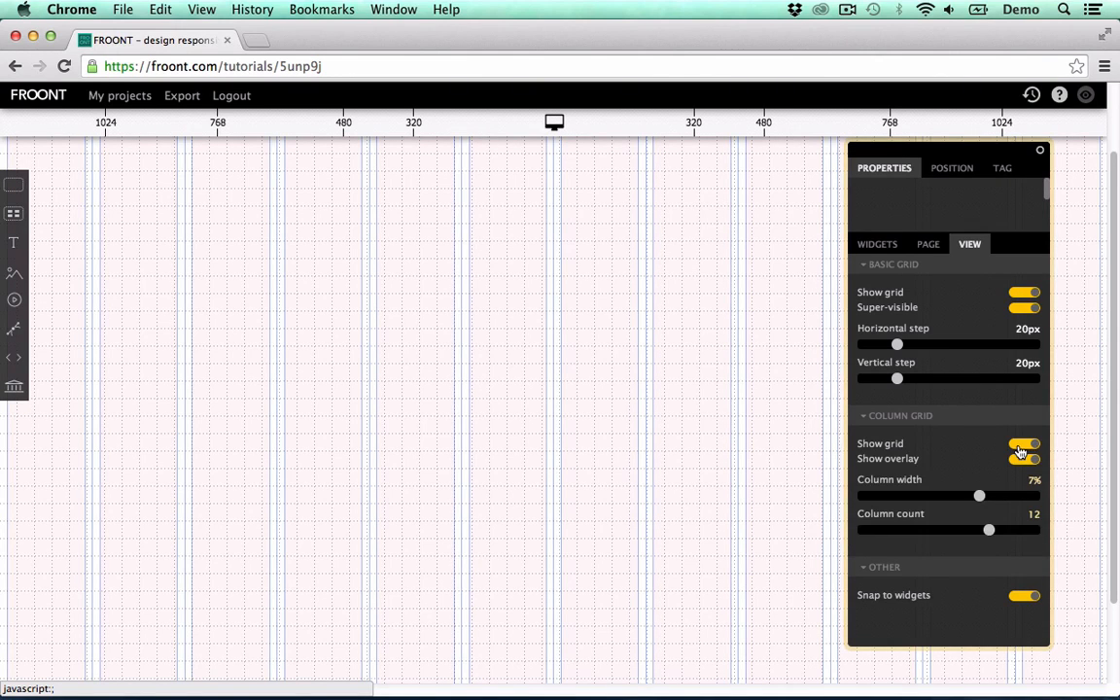
click(1024, 459)
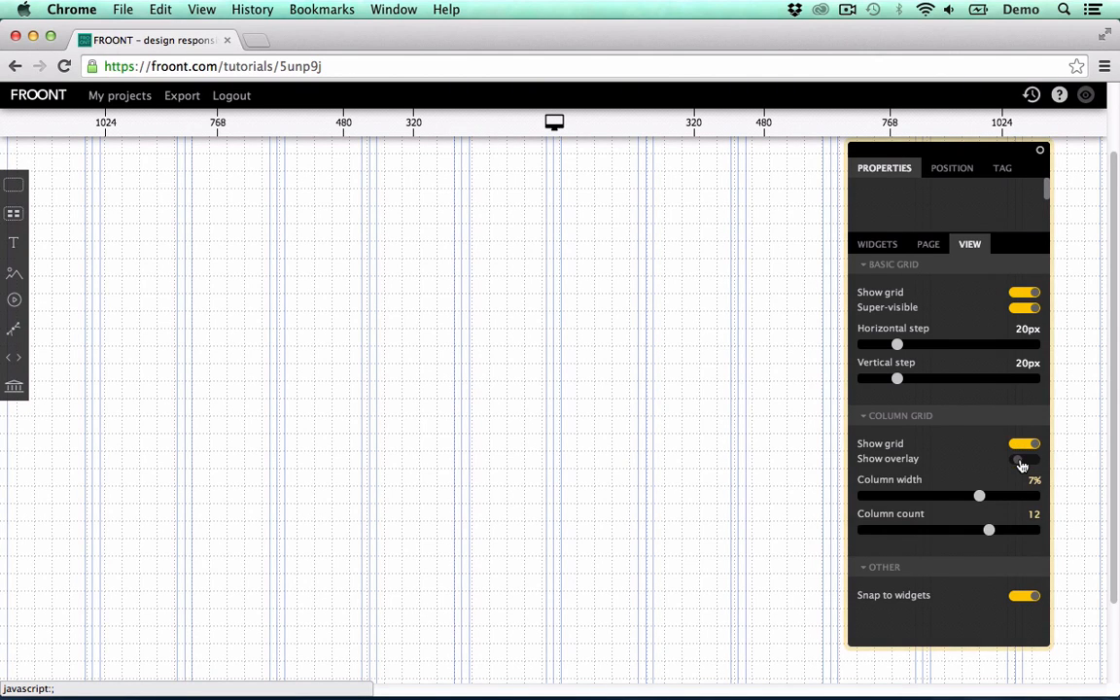
click(1023, 460)
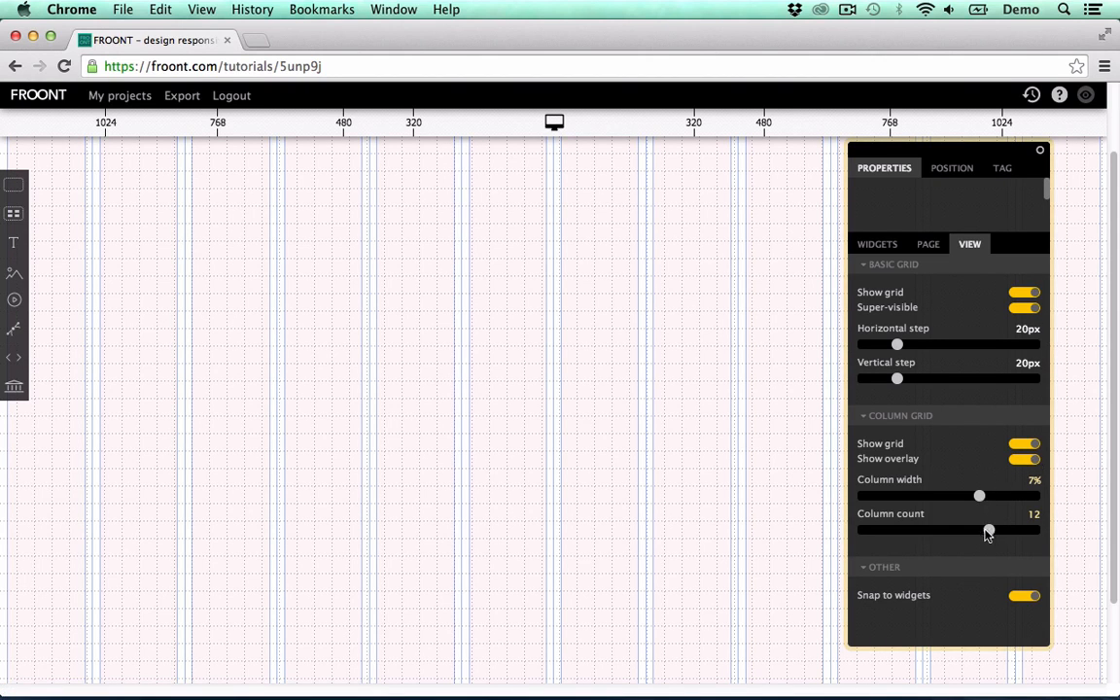
- Try 9 and 6 columns, return to 12, then narrow column width to about 5%
drag(988, 530, 954, 530)
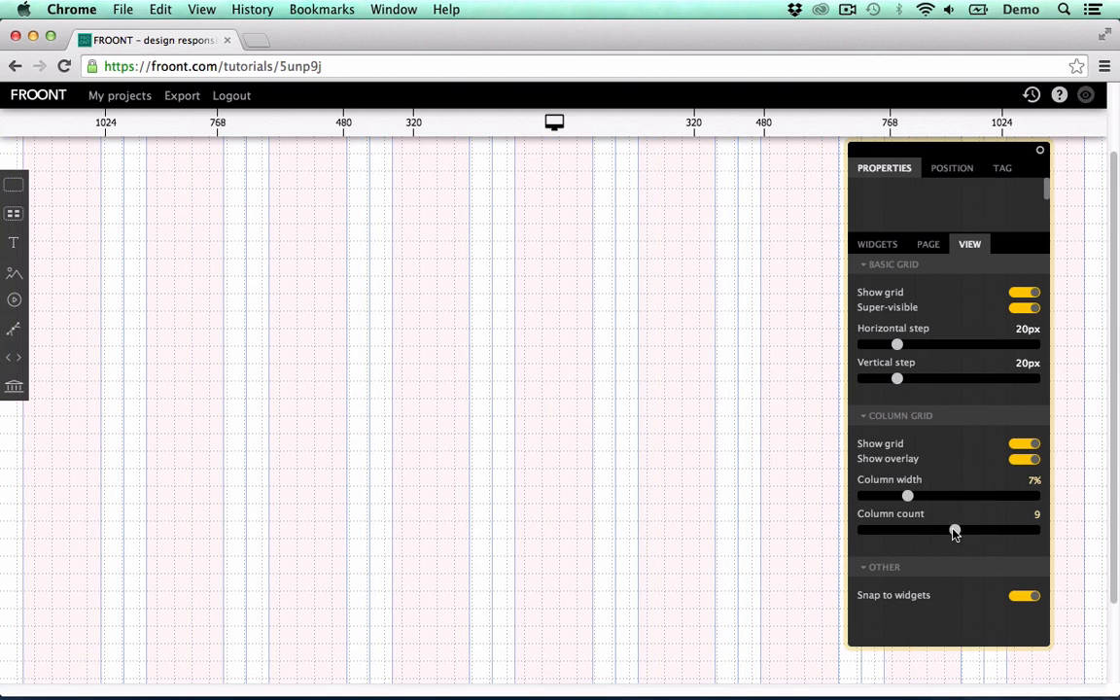
drag(955, 530, 956, 531)
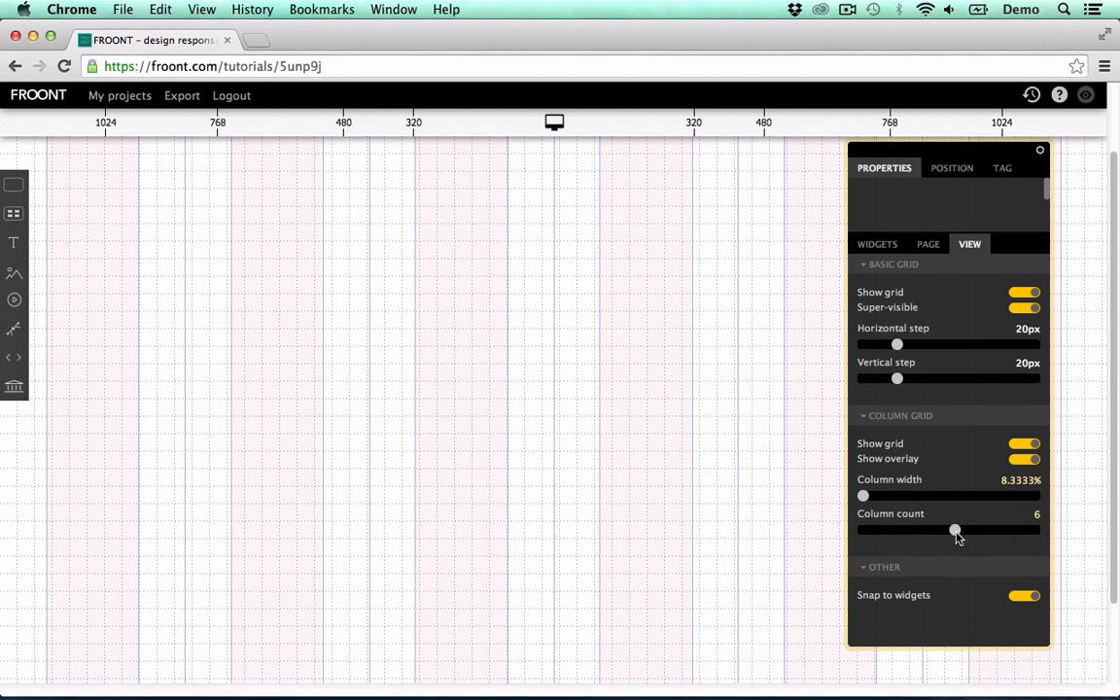
drag(955, 529, 955, 530)
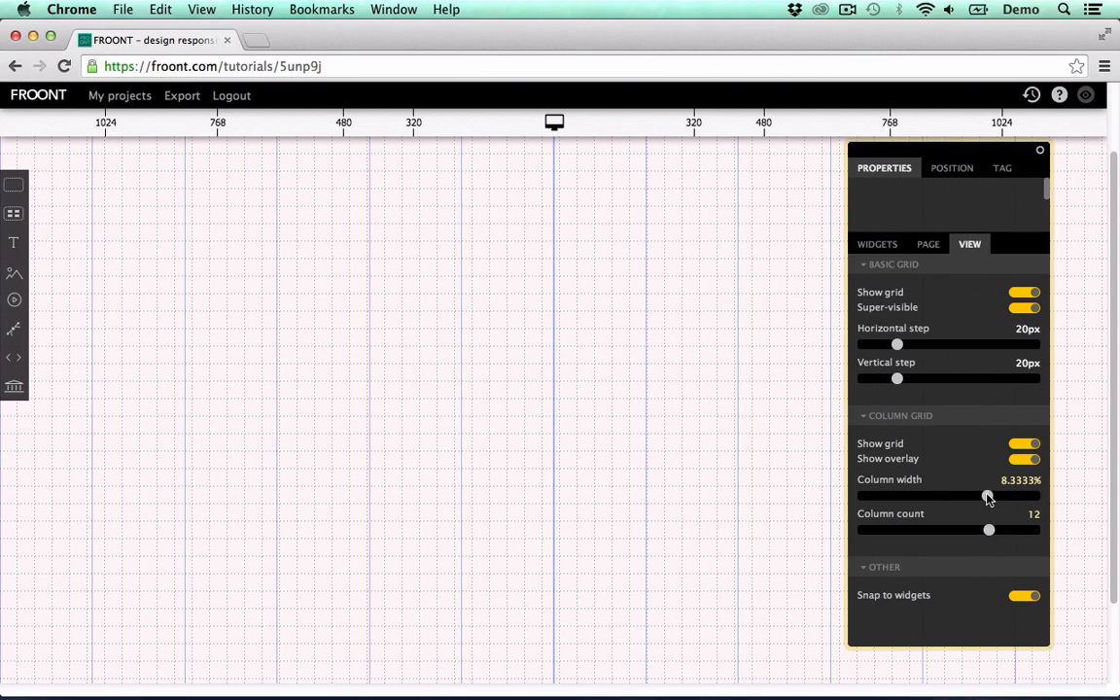
drag(987, 496, 899, 496)
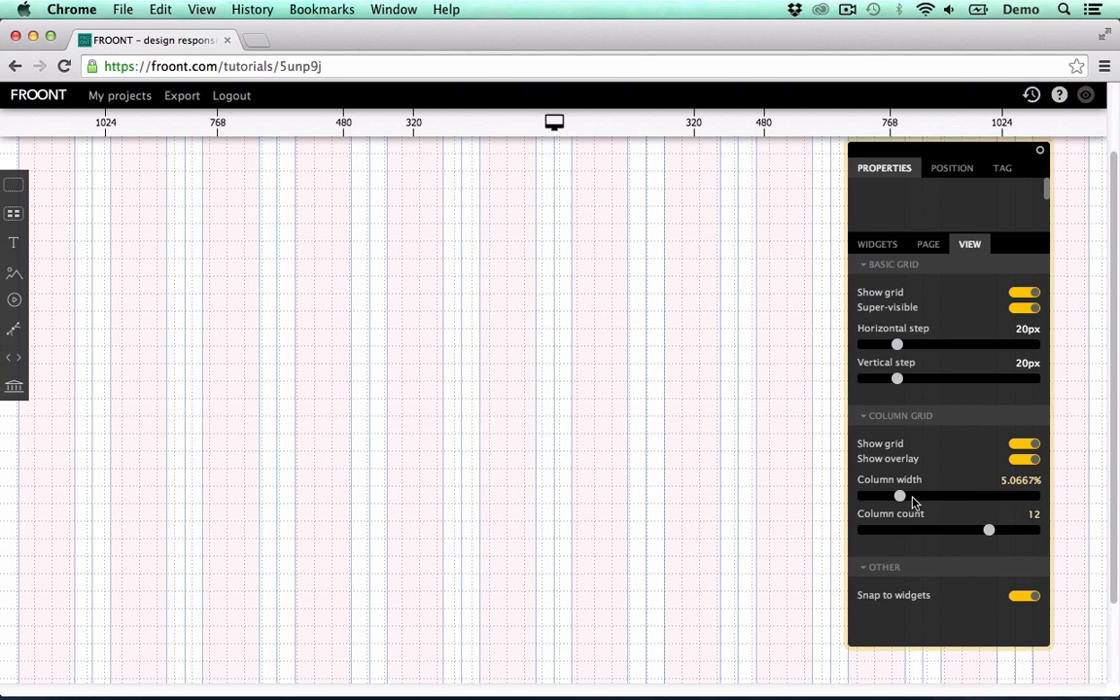
mouse_move(940, 510)
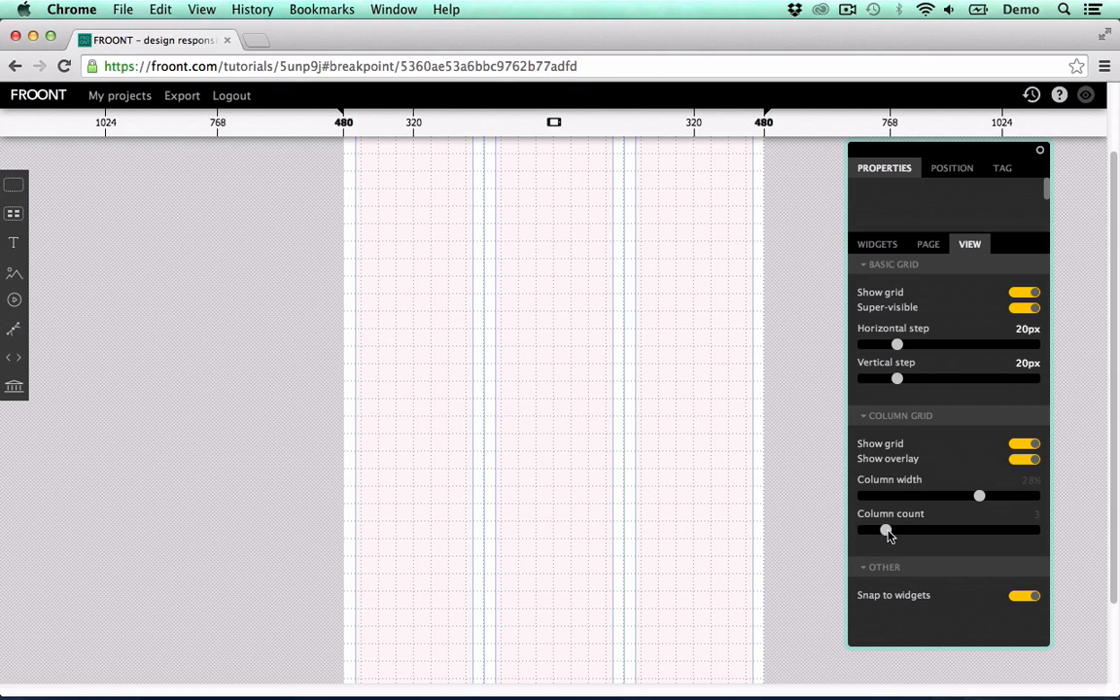
- Give the 480 layout 4 columns at about 17.5% width, then widen back to 1024
drag(885, 530, 896, 529)
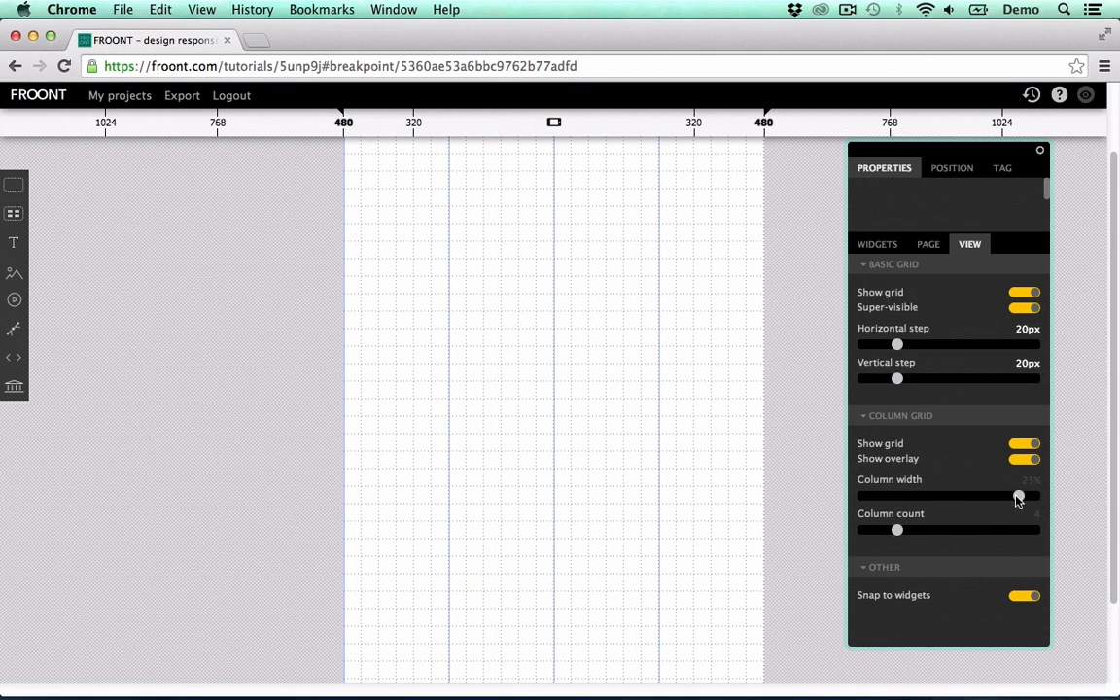
drag(1017, 496, 931, 495)
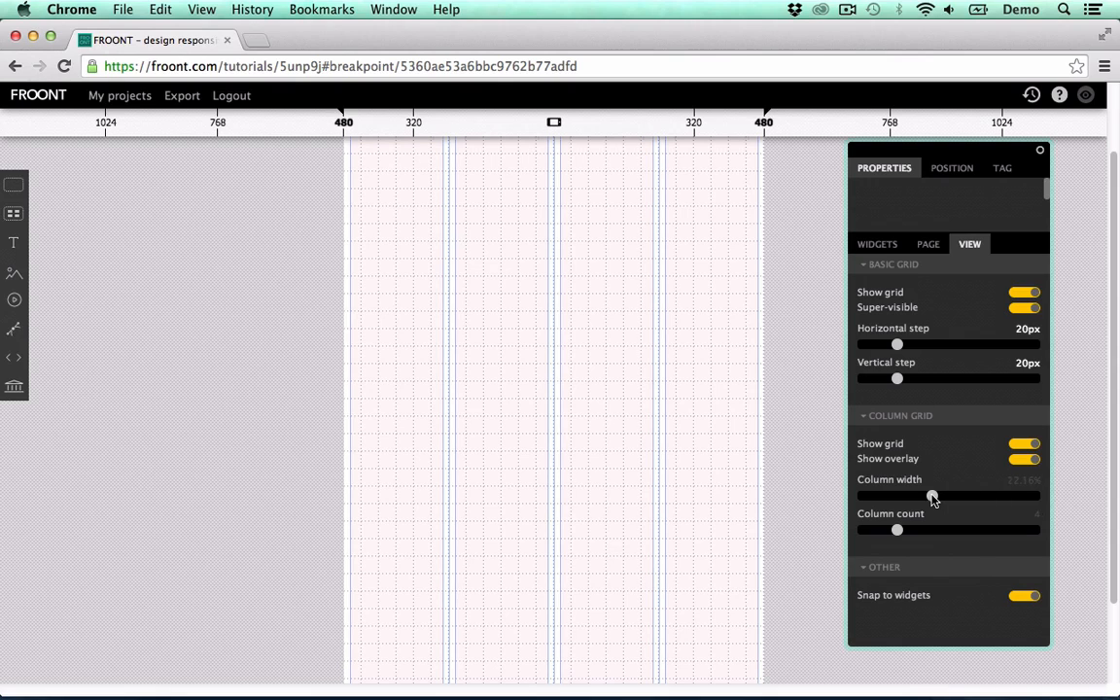
drag(957, 496, 931, 496)
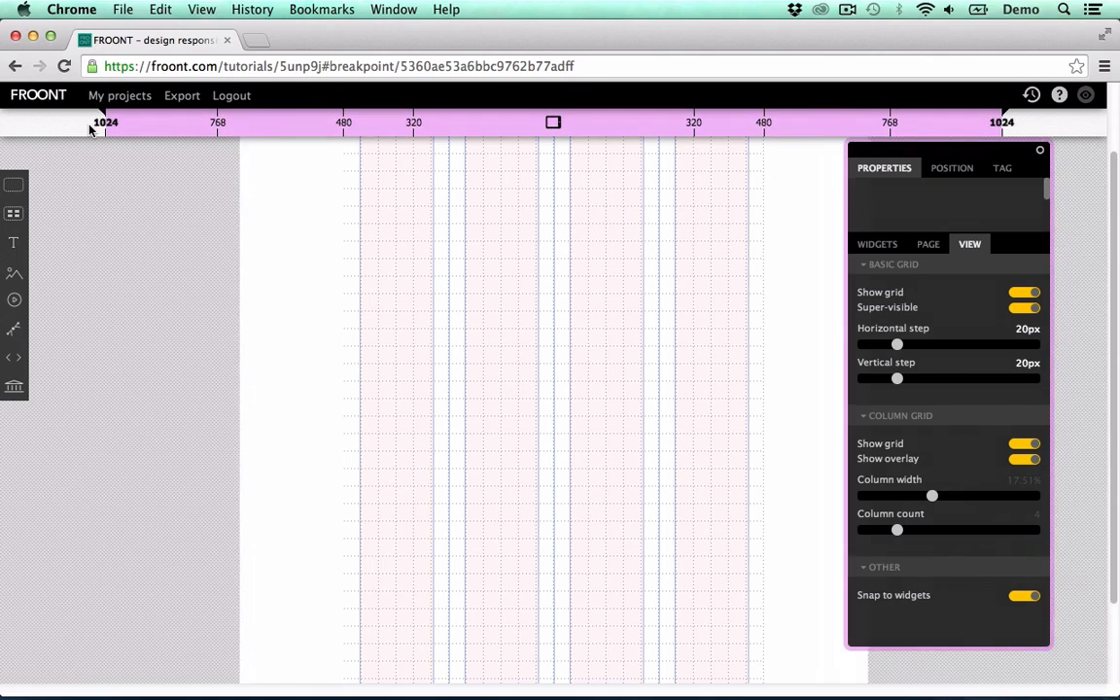
drag(897, 530, 989, 530)
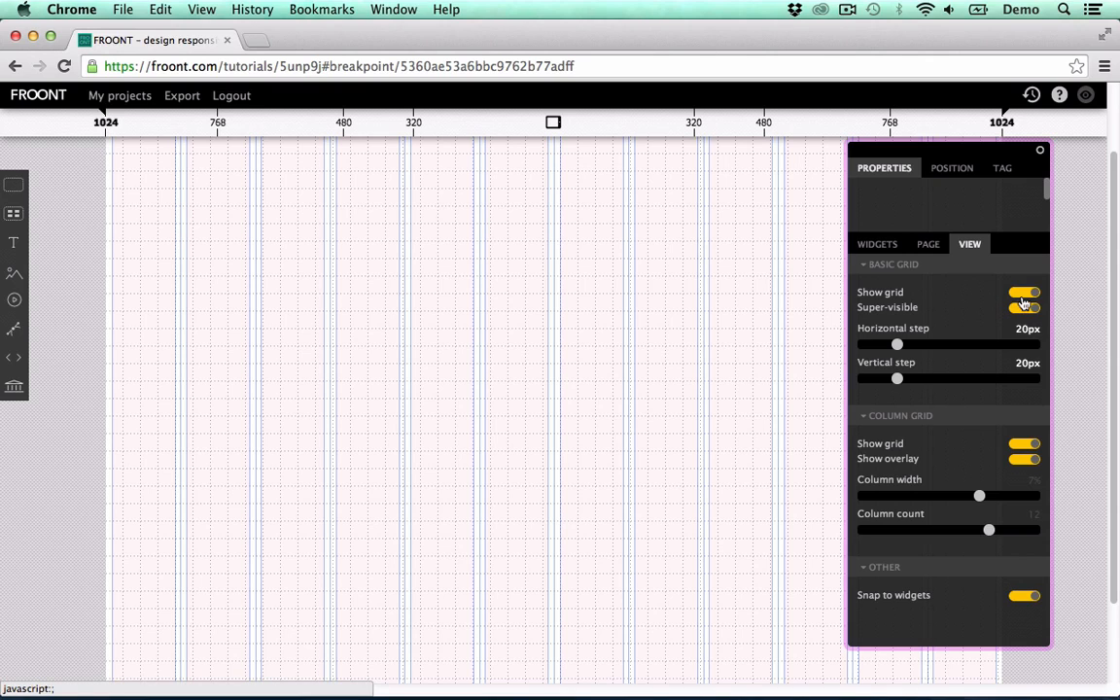
click(1022, 292)
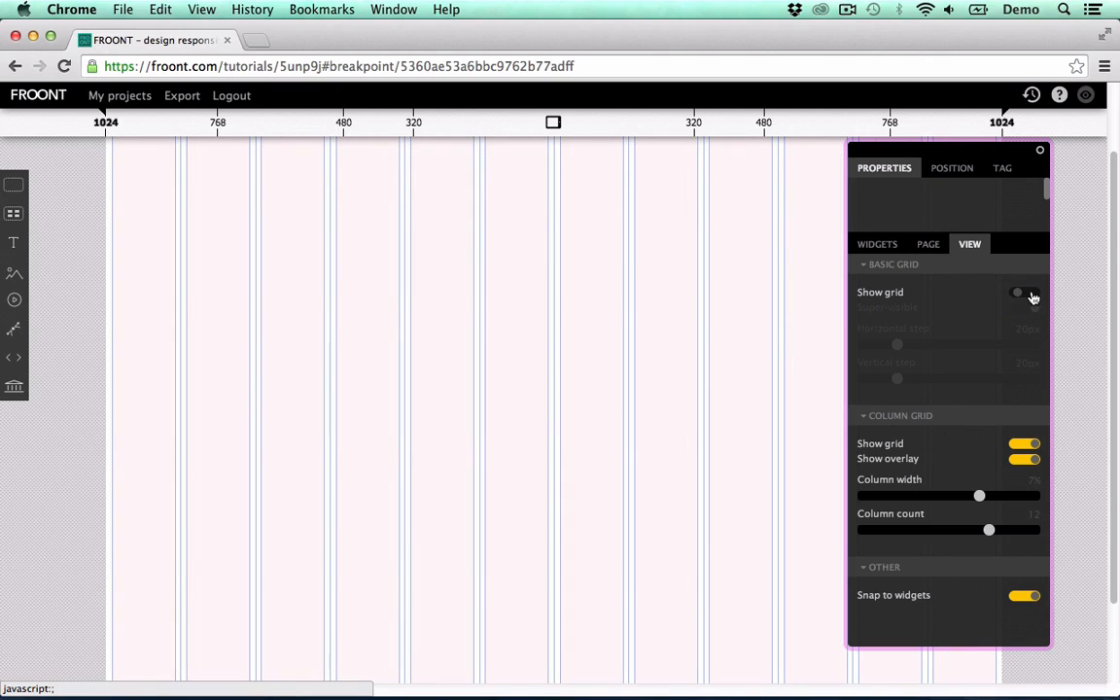
click(1022, 293)
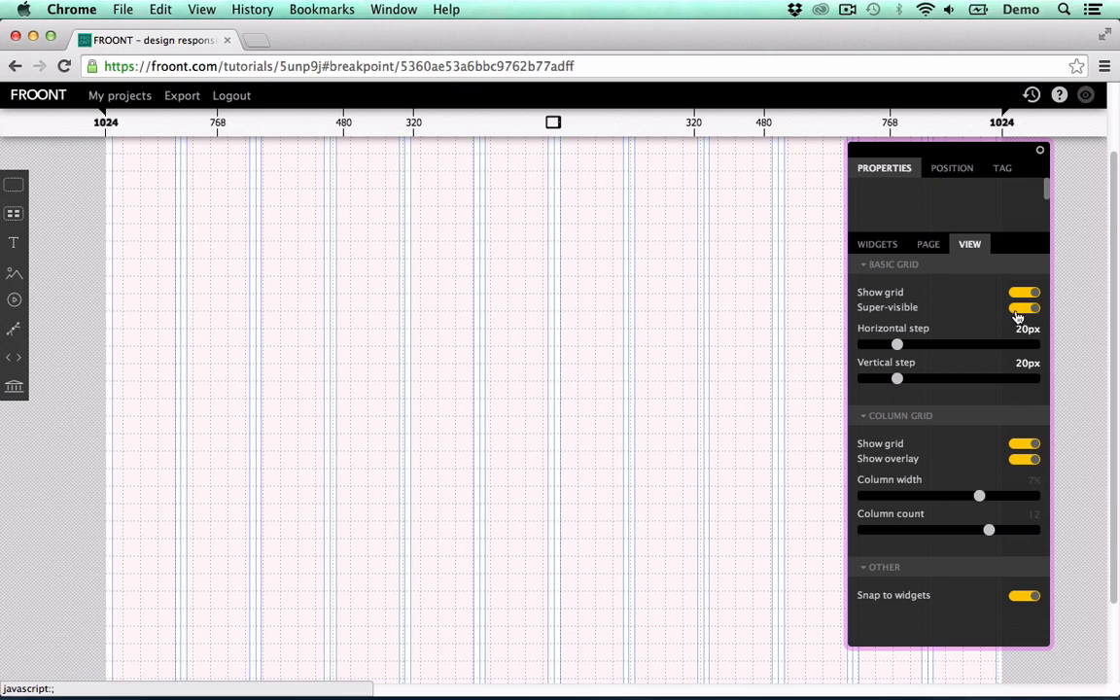
click(1031, 307)
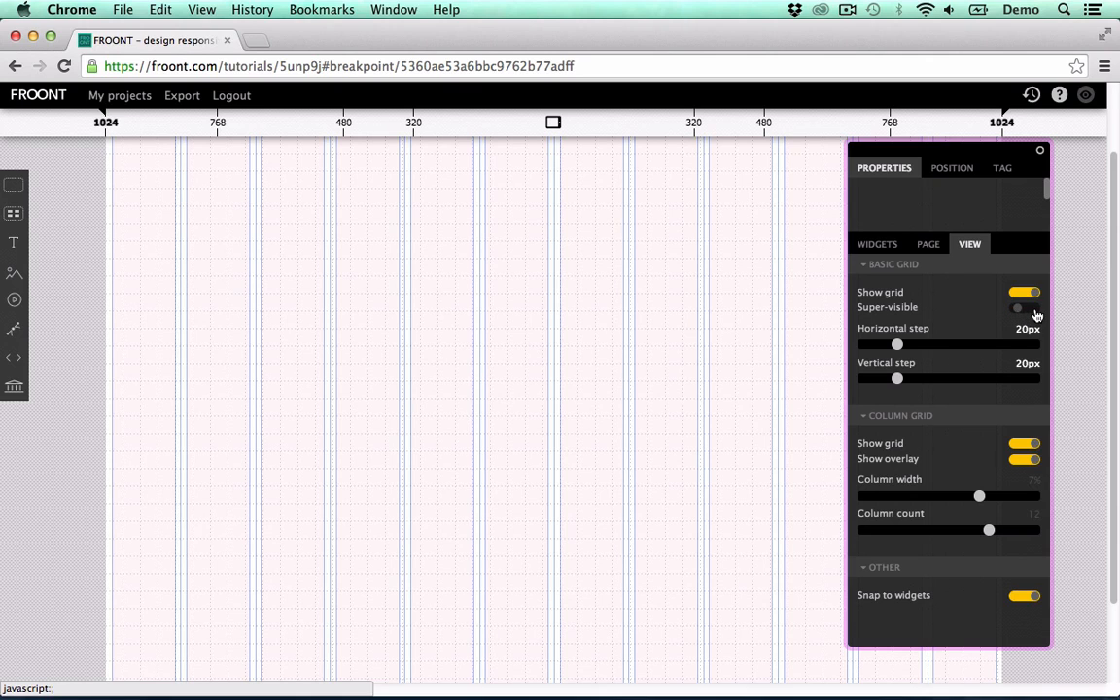
click(1023, 307)
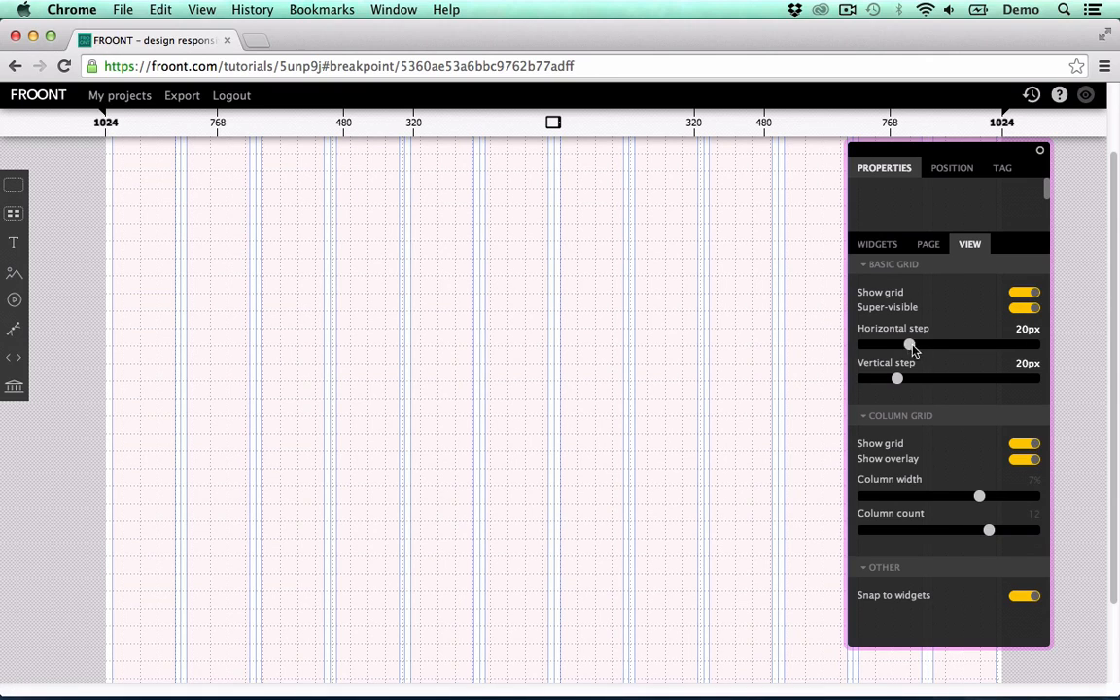
- Set the basic grid's horizontal step to 0px and vertical step to 12px
drag(909, 344, 899, 345)
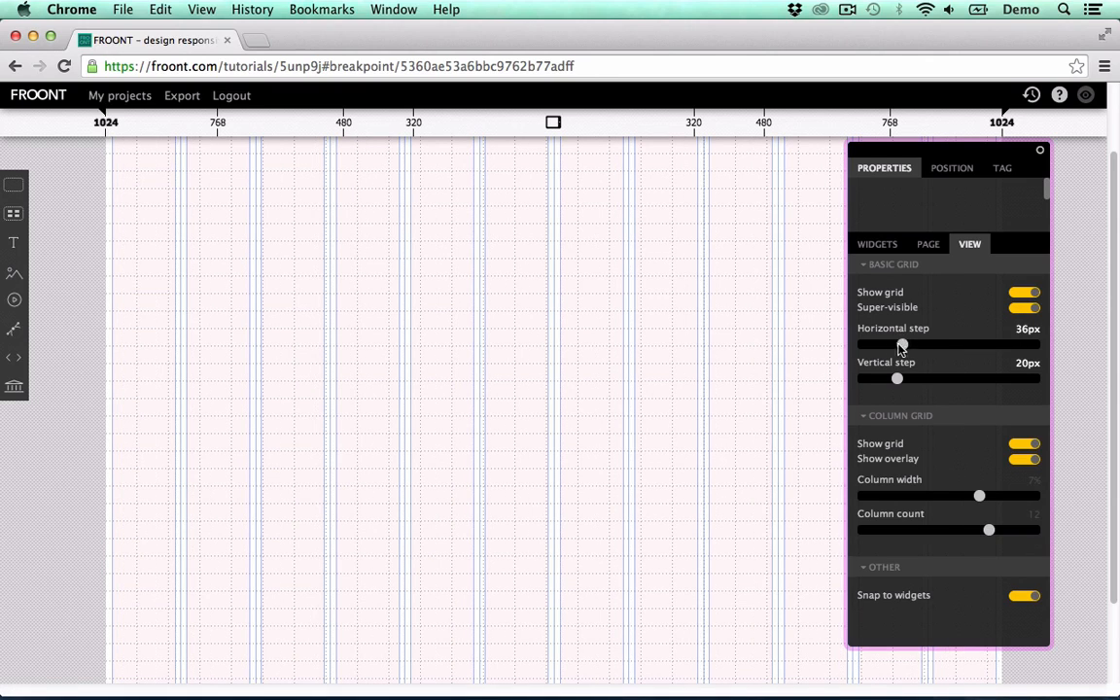
drag(897, 343, 862, 343)
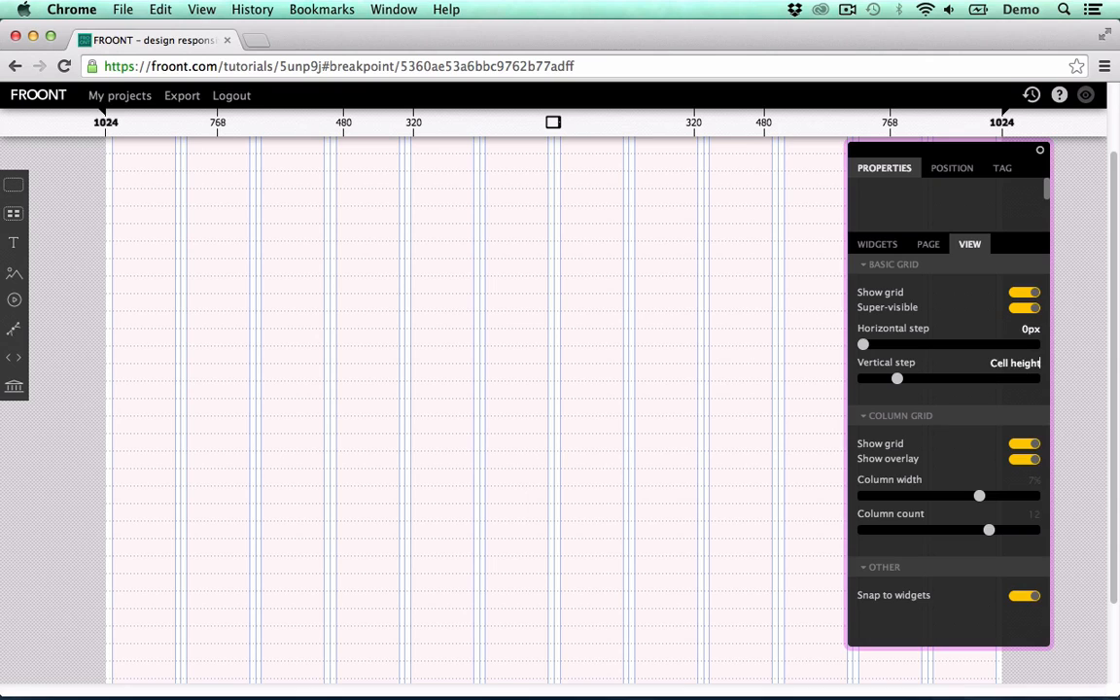
text(12px)
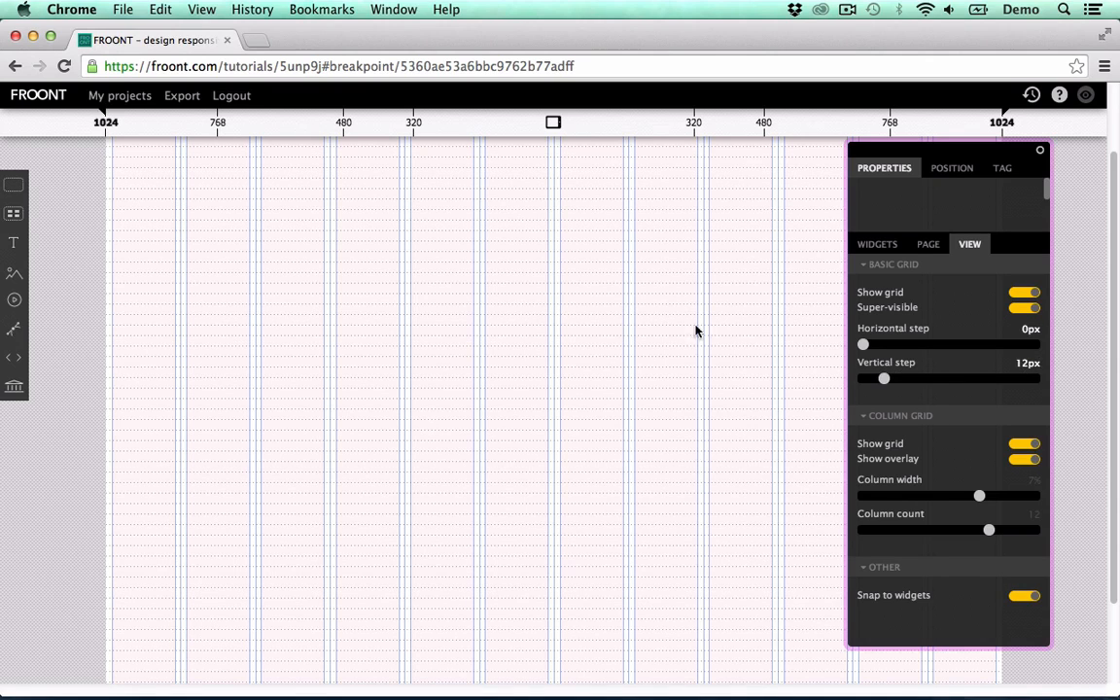
mouse_move(720, 359)
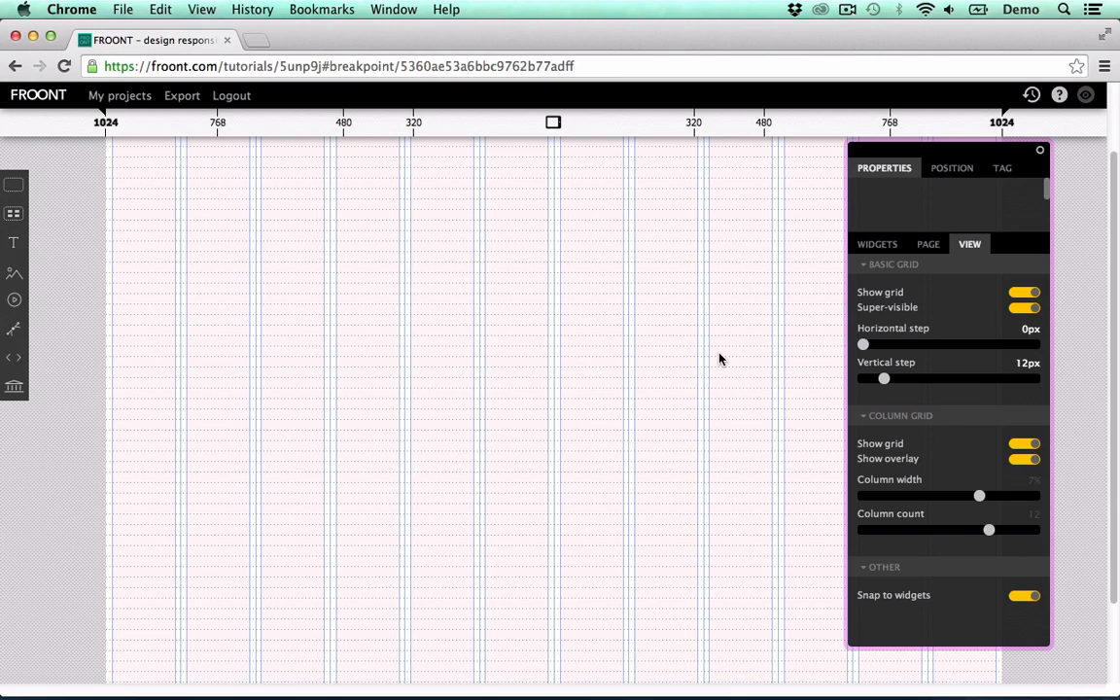